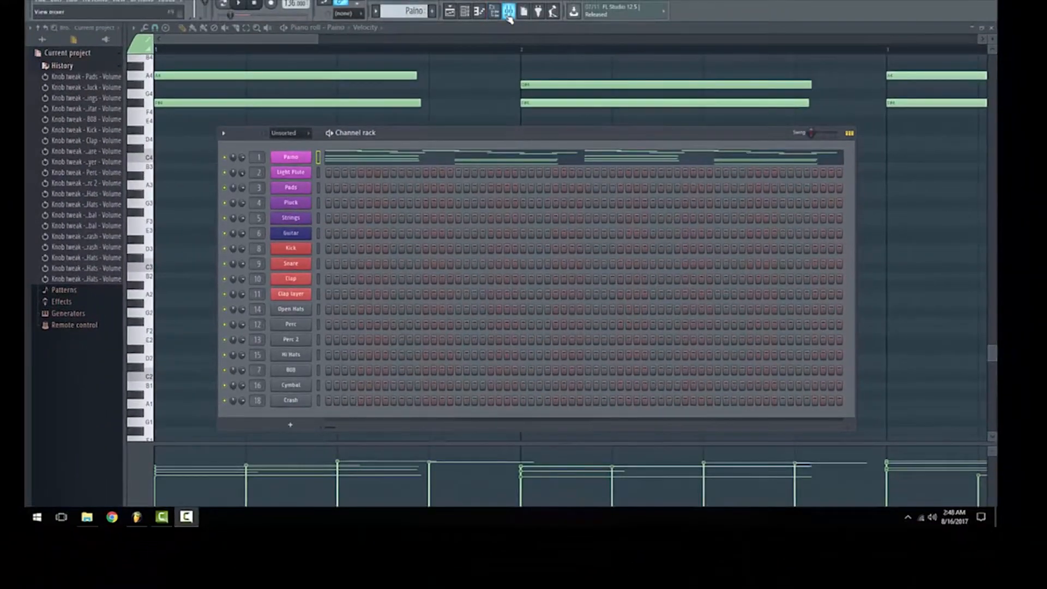
Step: Show the mixer with the project's instrument and drum tracks
{"action": "left_click", "coordinate": [508, 11]}
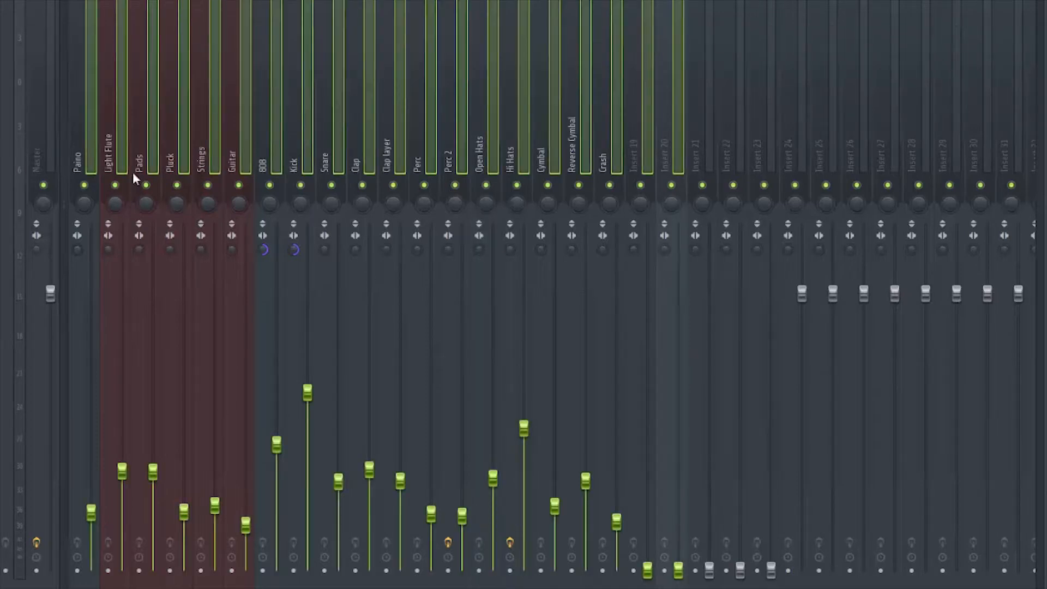
{"action": "mouse_move", "coordinate": [91, 249]}
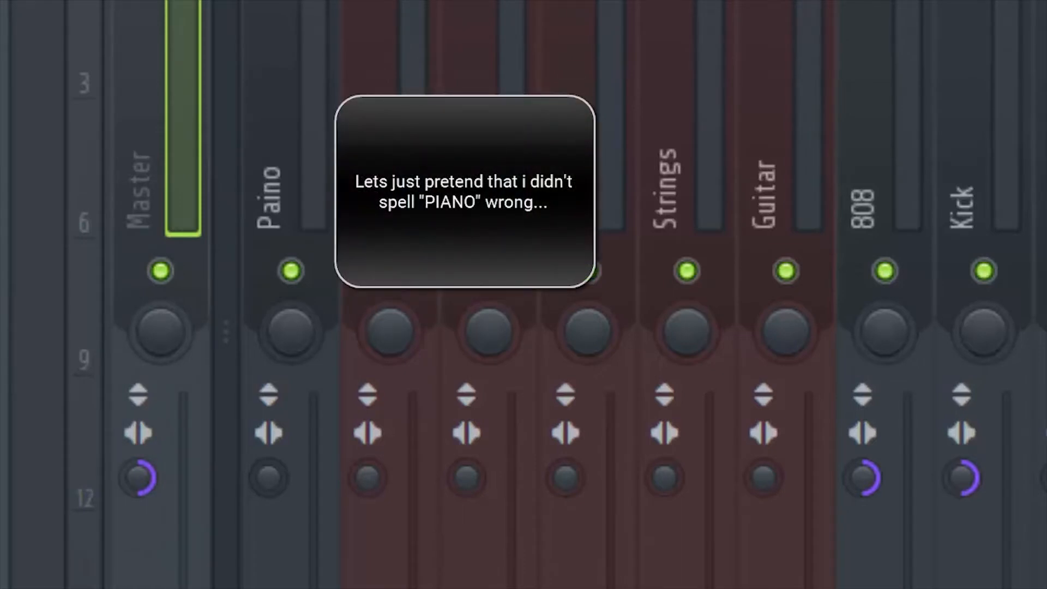
{"action": "mouse_move", "coordinate": [88, 107]}
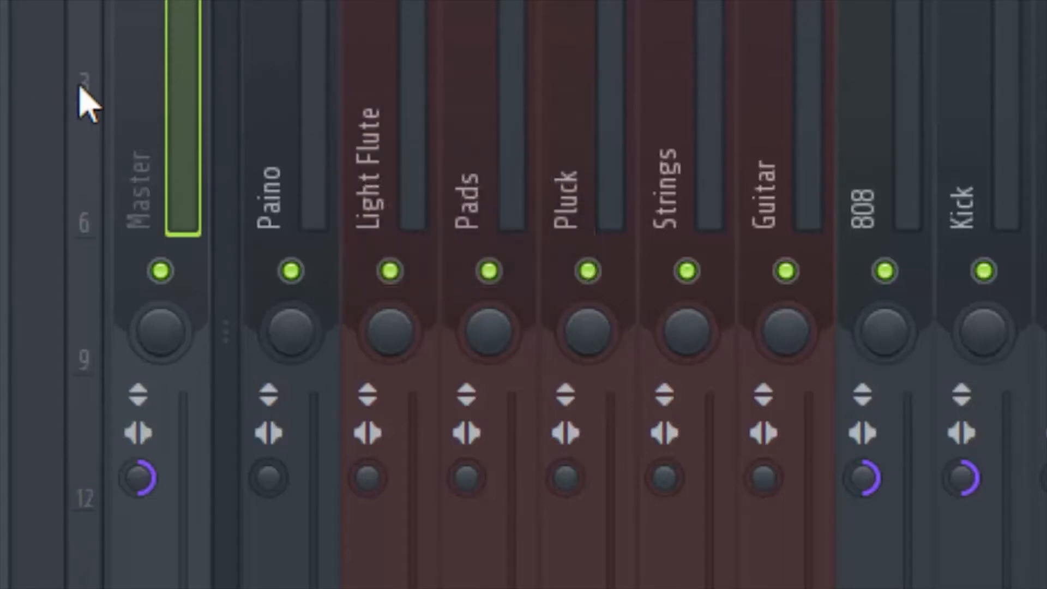
{"action": "mouse_move", "coordinate": [97, 91]}
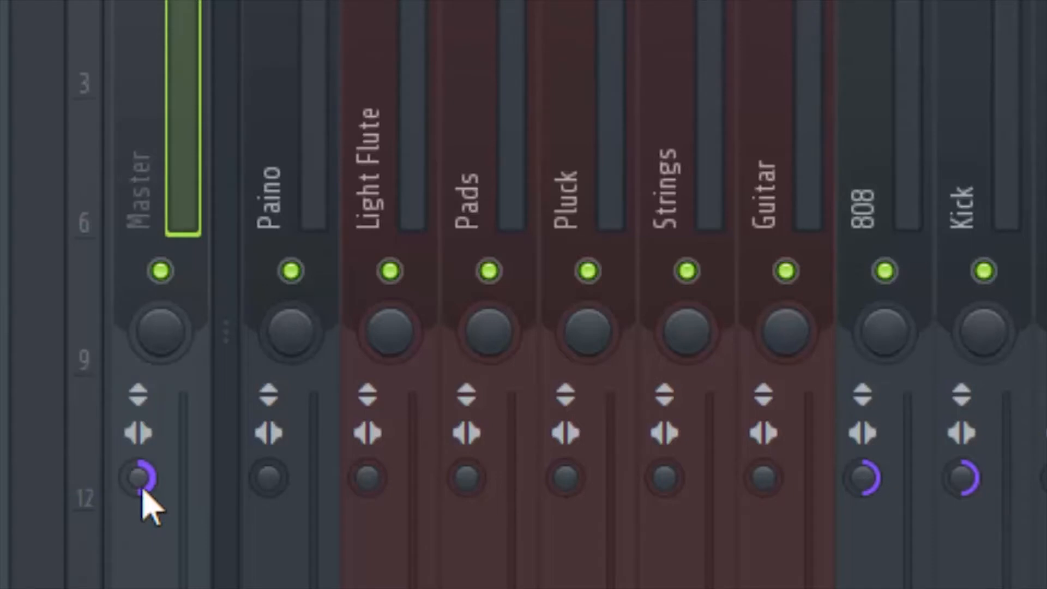
Step: Pull the mixer track faders down to minimum to rebuild the mix from zero
{"action": "left_click", "coordinate": [138, 479]}
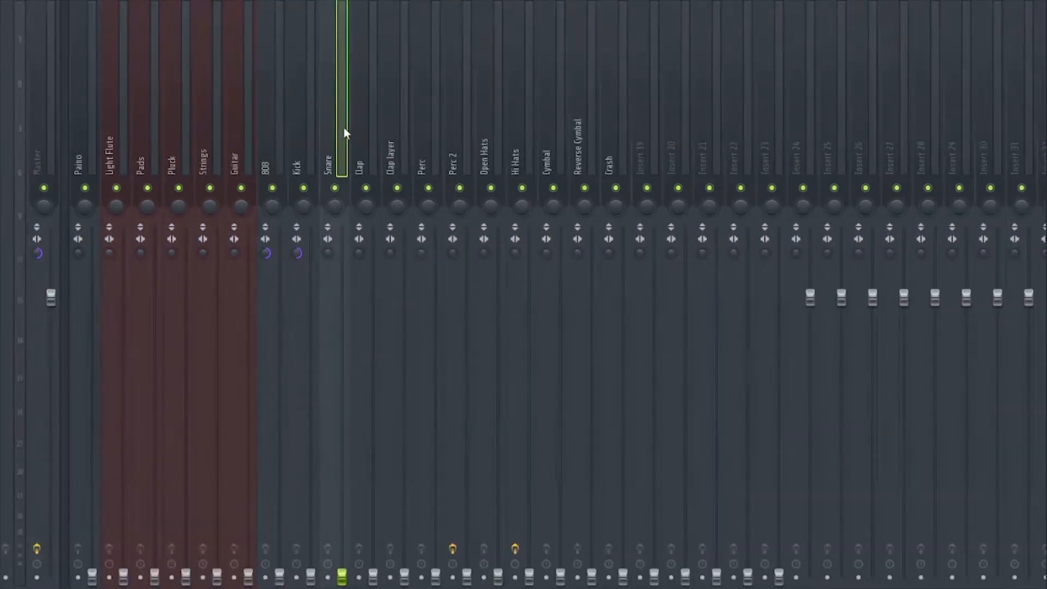
{"action": "mouse_move", "coordinate": [249, 141]}
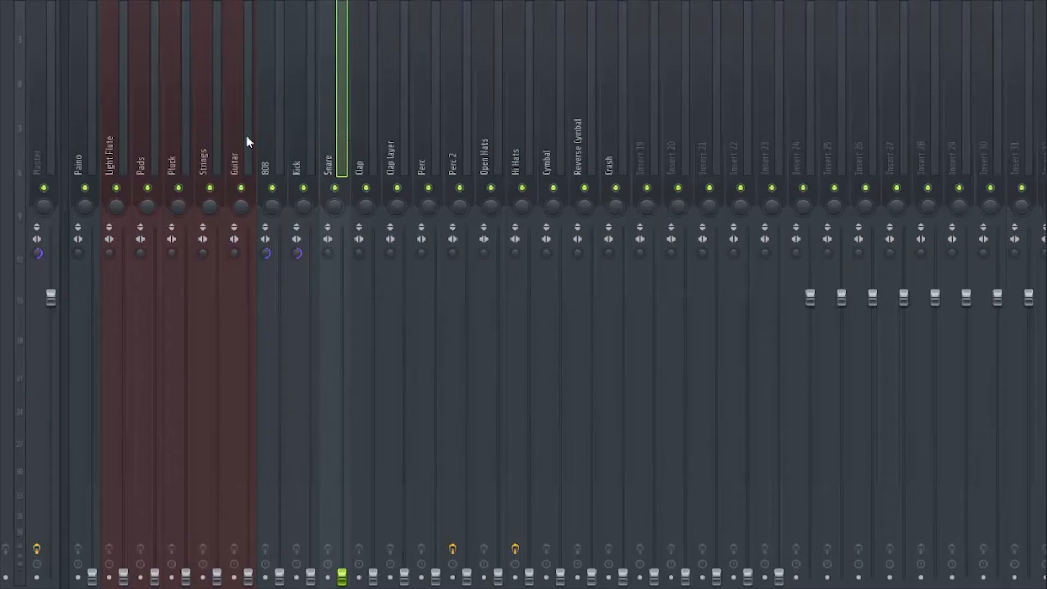
{"action": "mouse_move", "coordinate": [248, 142]}
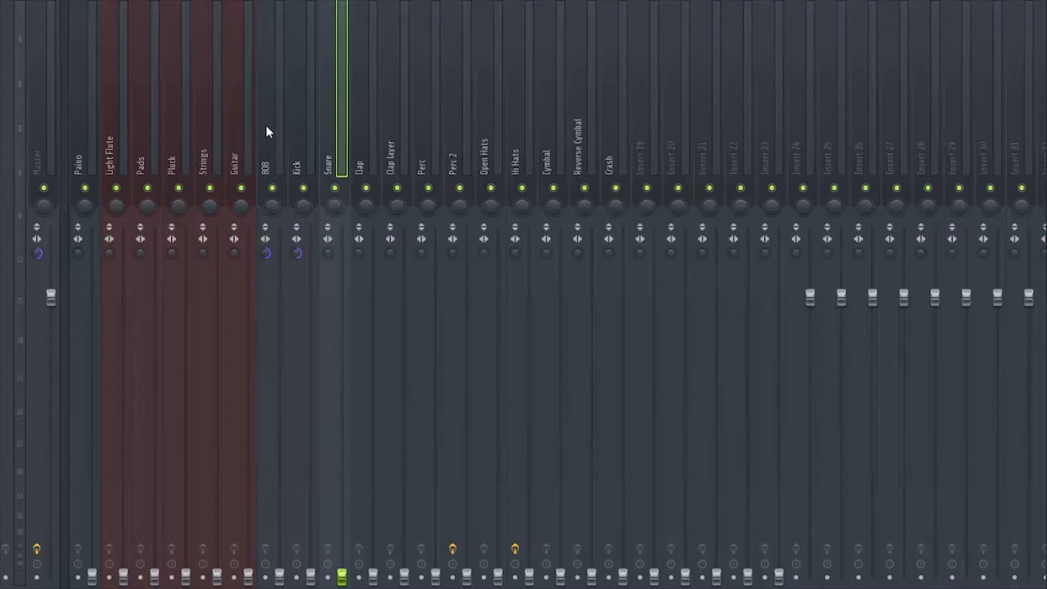
{"action": "mouse_move", "coordinate": [141, 120]}
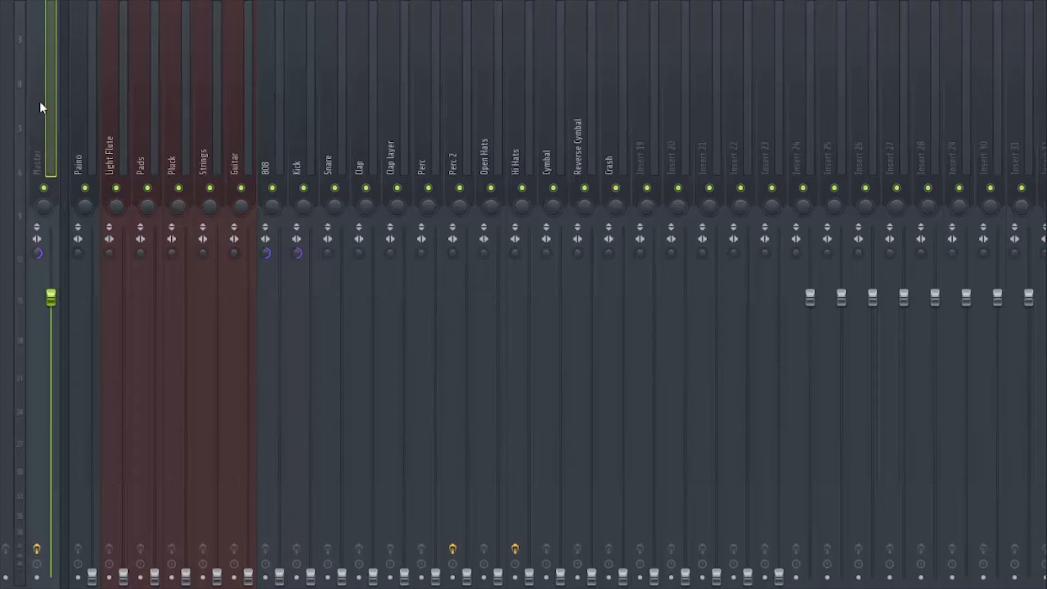
{"action": "mouse_move", "coordinate": [1013, 210]}
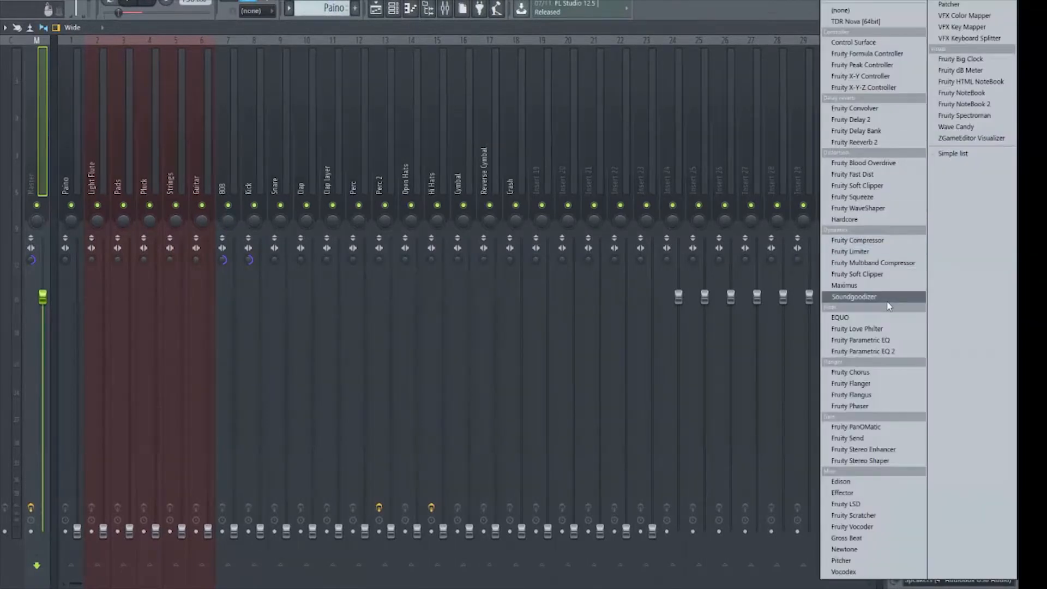
{"action": "mouse_move", "coordinate": [875, 383]}
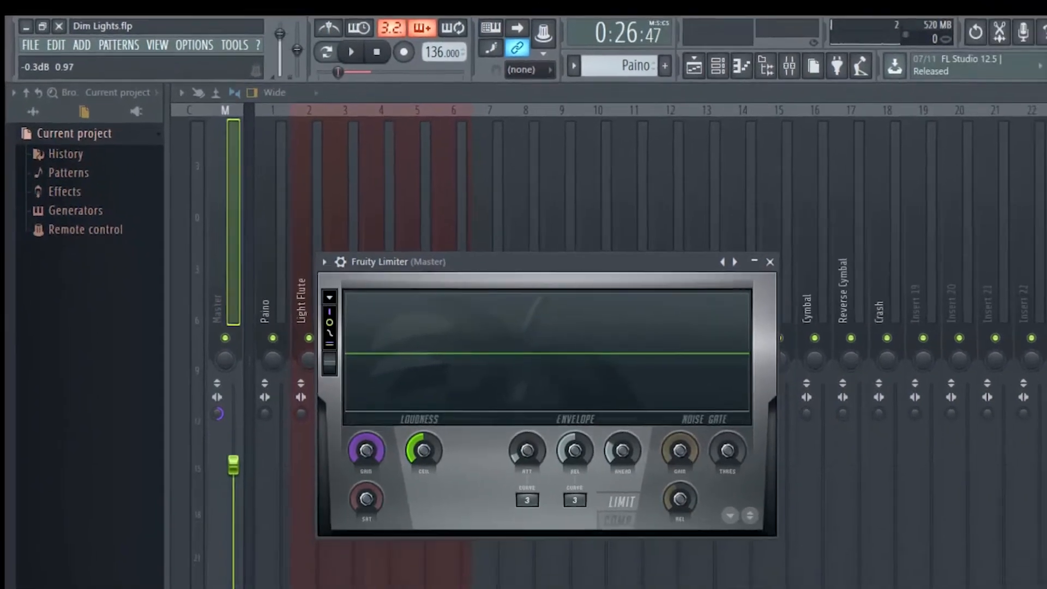
Step: Dismiss the Fruity Limiter window and select the Paino insert to show its empty effect chain
{"action": "left_click", "coordinate": [770, 260]}
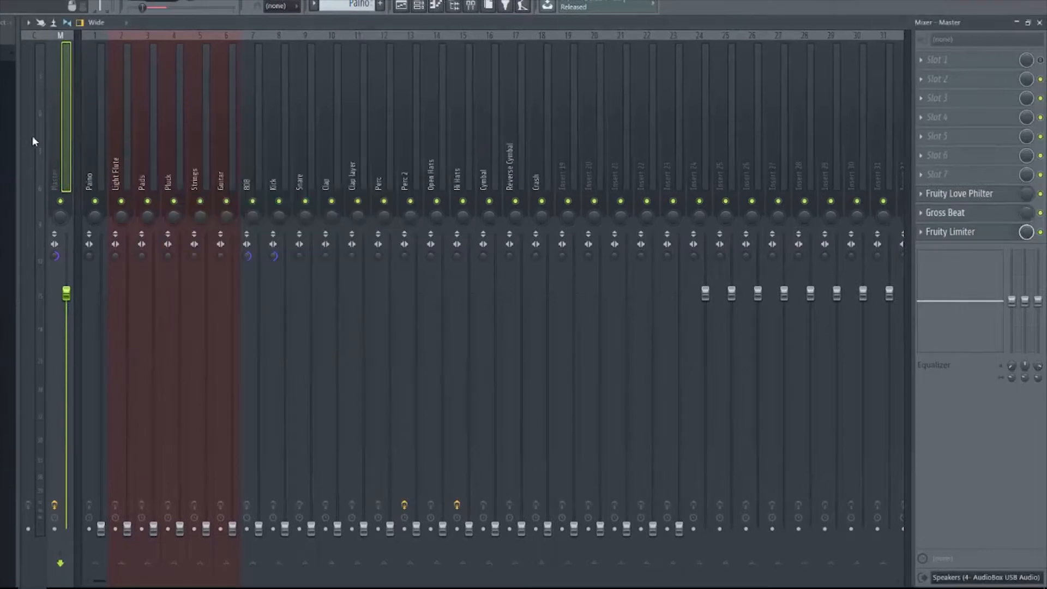
{"action": "mouse_move", "coordinate": [147, 528]}
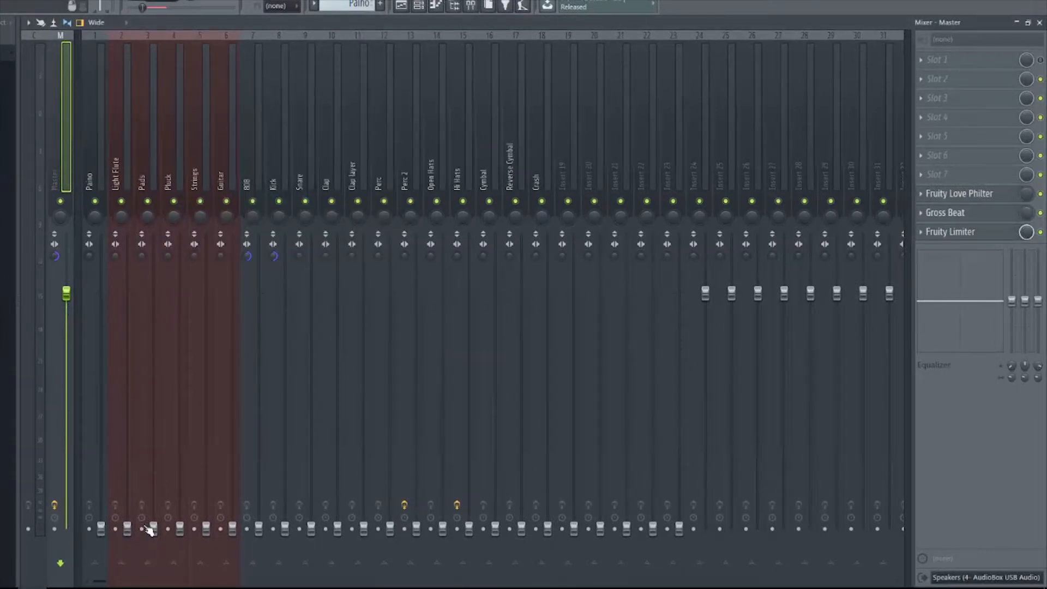
{"action": "mouse_move", "coordinate": [110, 530]}
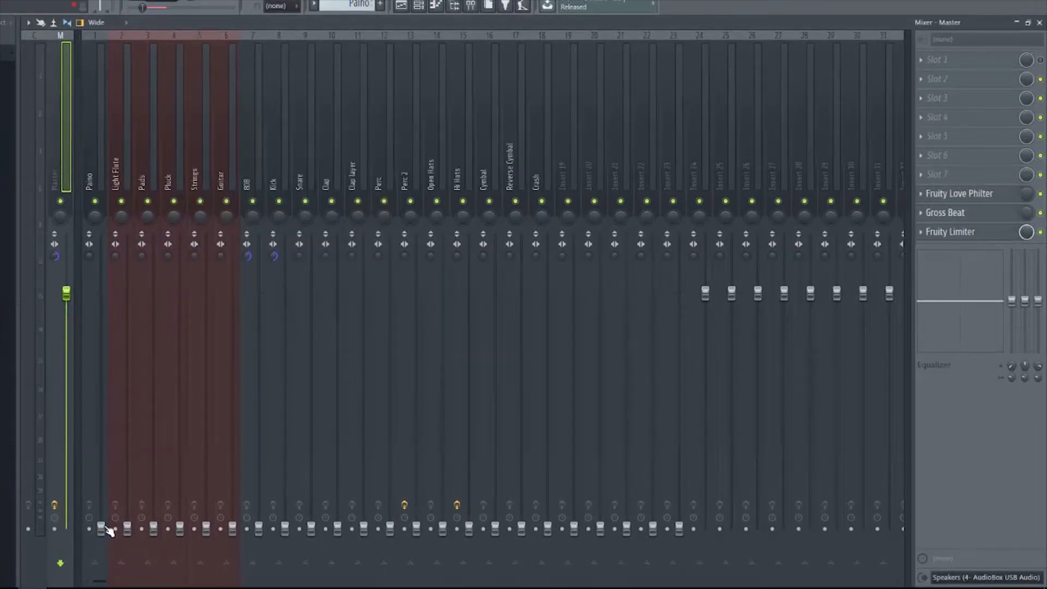
{"action": "left_click", "coordinate": [94, 167]}
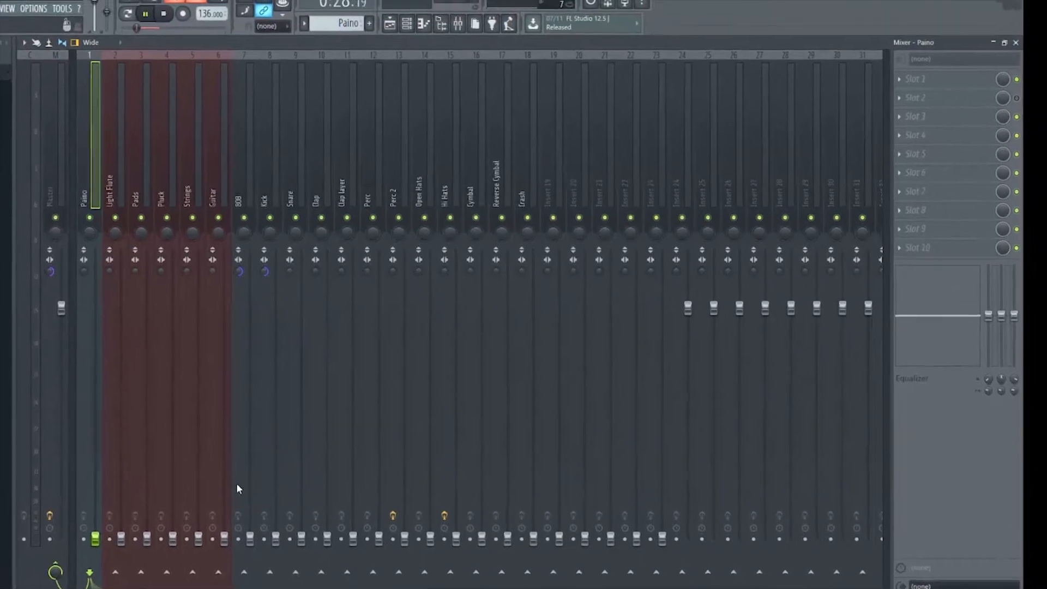
Step: Glance at the song arrangement and return to the mixer to raise Paino and Light Flute levels during playback
{"action": "left_click", "coordinate": [438, 50]}
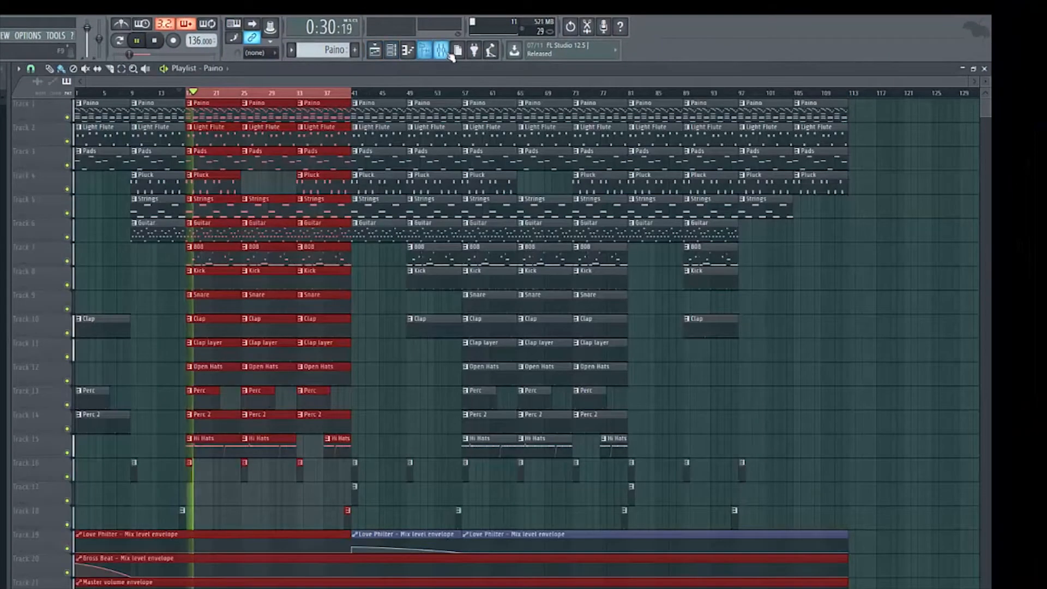
{"action": "left_click", "coordinate": [440, 49]}
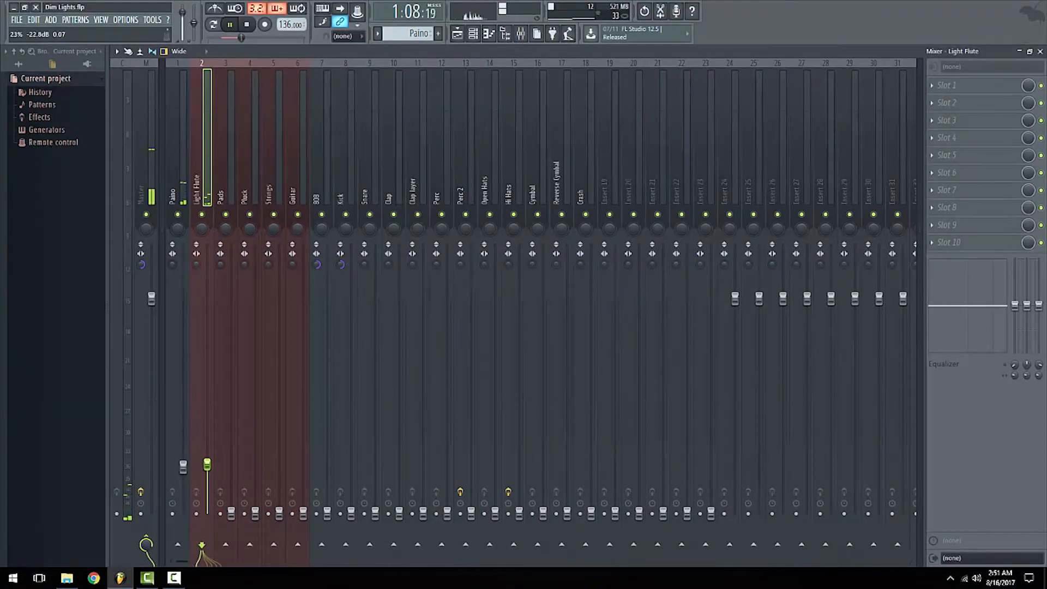
{"action": "left_click", "coordinate": [219, 189]}
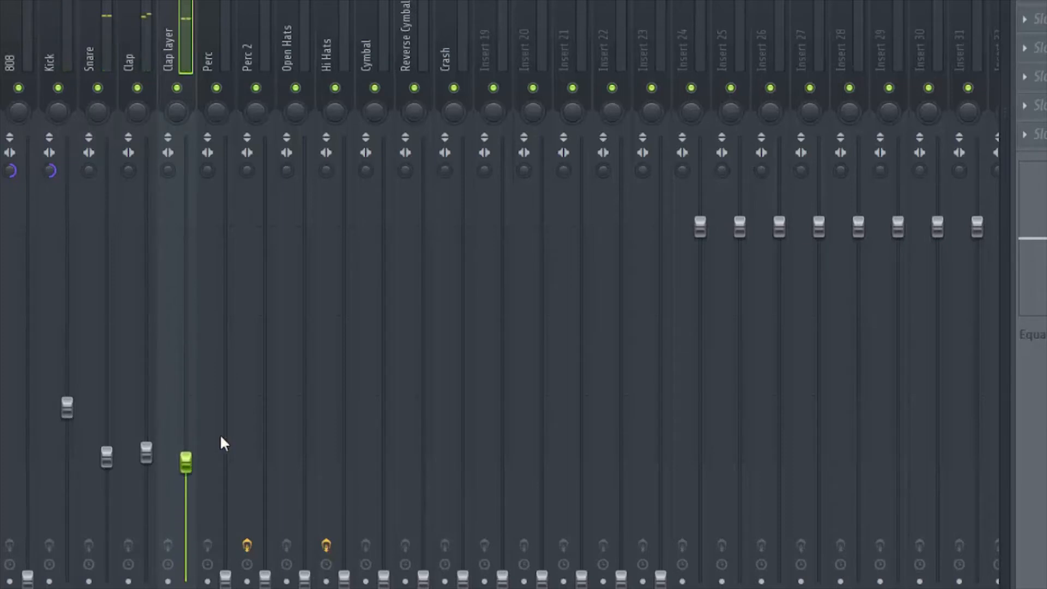
{"action": "mouse_move", "coordinate": [148, 64]}
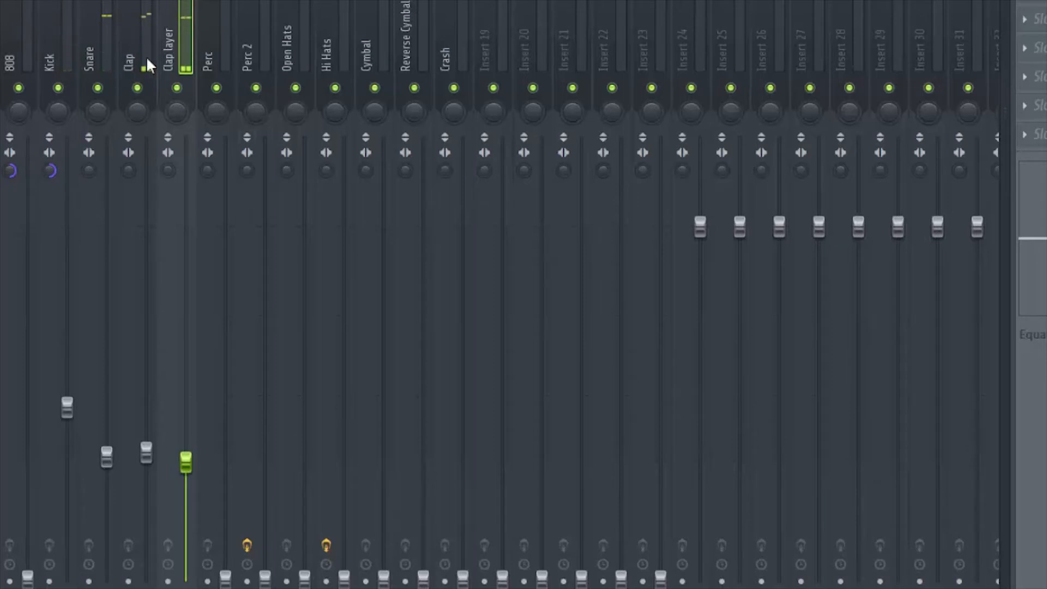
{"action": "mouse_move", "coordinate": [208, 3]}
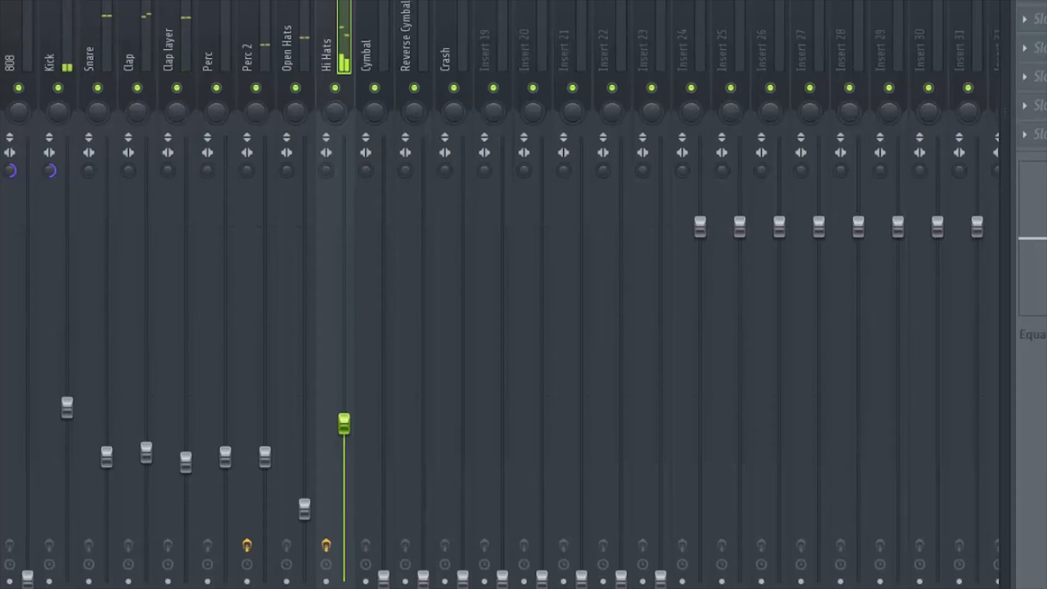
Step: Return to the Playlist after raising the Perc, Perc 2, Open Hats and Hi Hats levels
{"action": "left_click", "coordinate": [375, 40]}
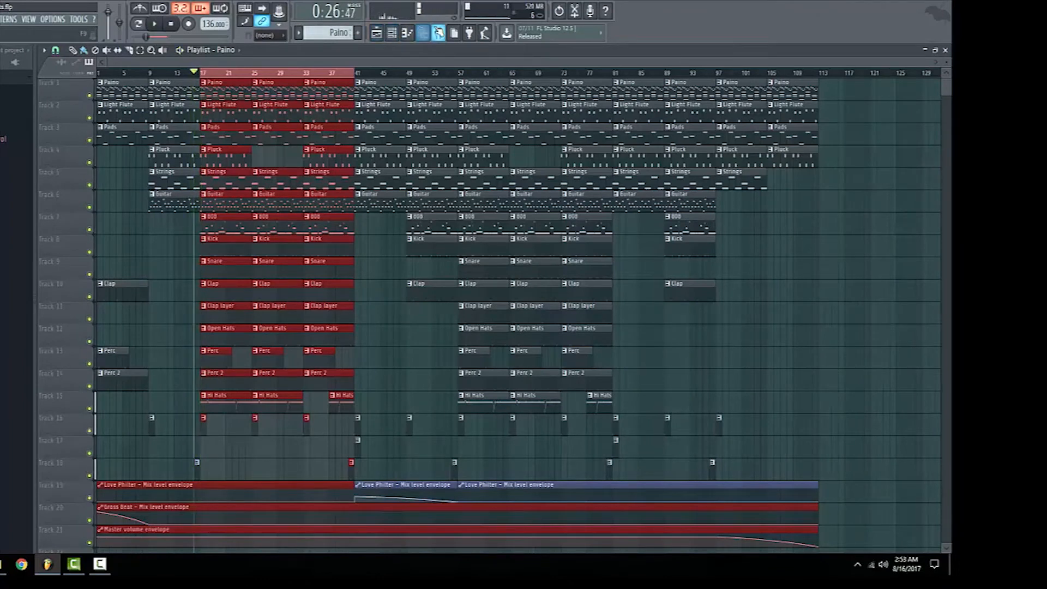
Step: Play the song from the arrangement, then return to the mixer with Cymbal, Reverse Cymbal and Crash slightly raised
{"action": "left_click", "coordinate": [423, 32]}
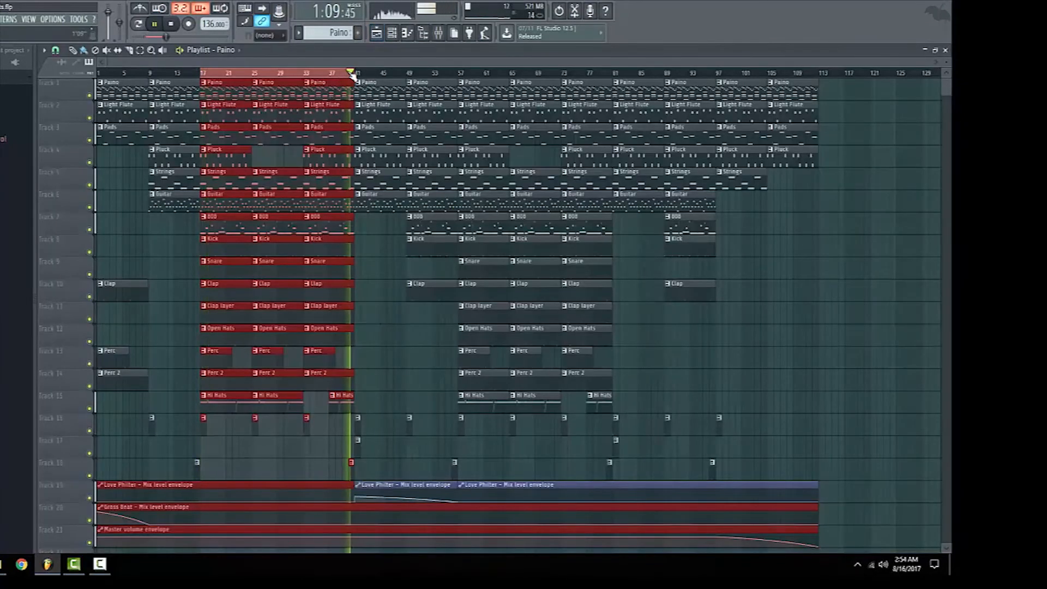
{"action": "left_click", "coordinate": [203, 72]}
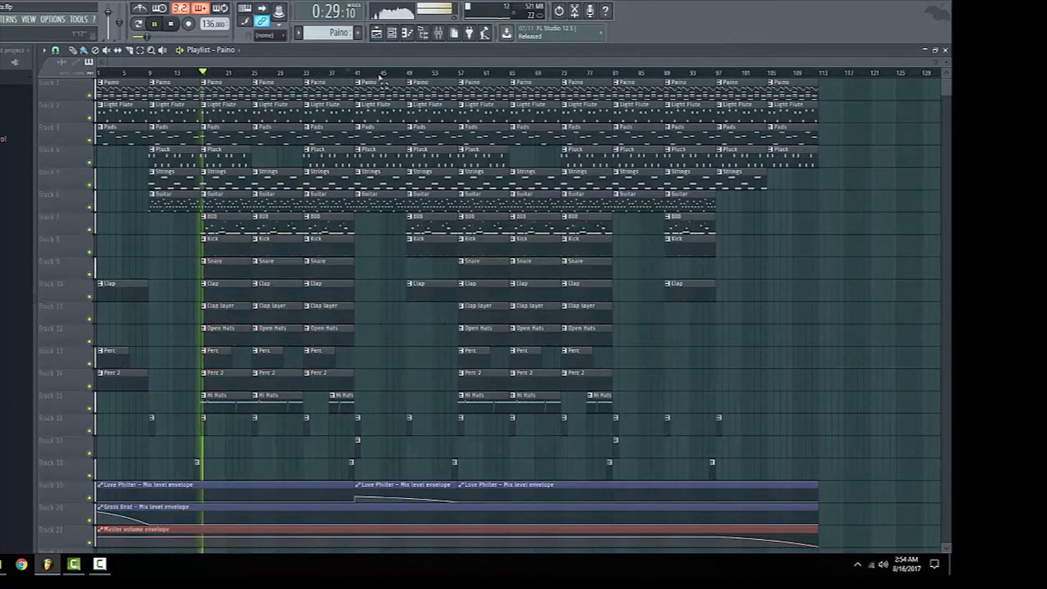
{"action": "left_click", "coordinate": [437, 33]}
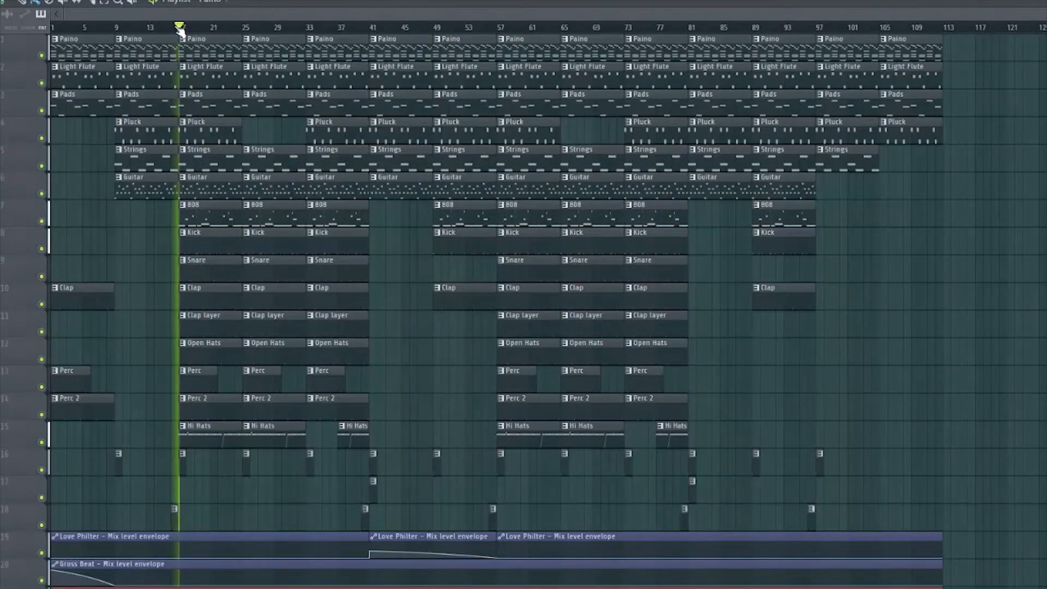
{"action": "left_click", "coordinate": [187, 28]}
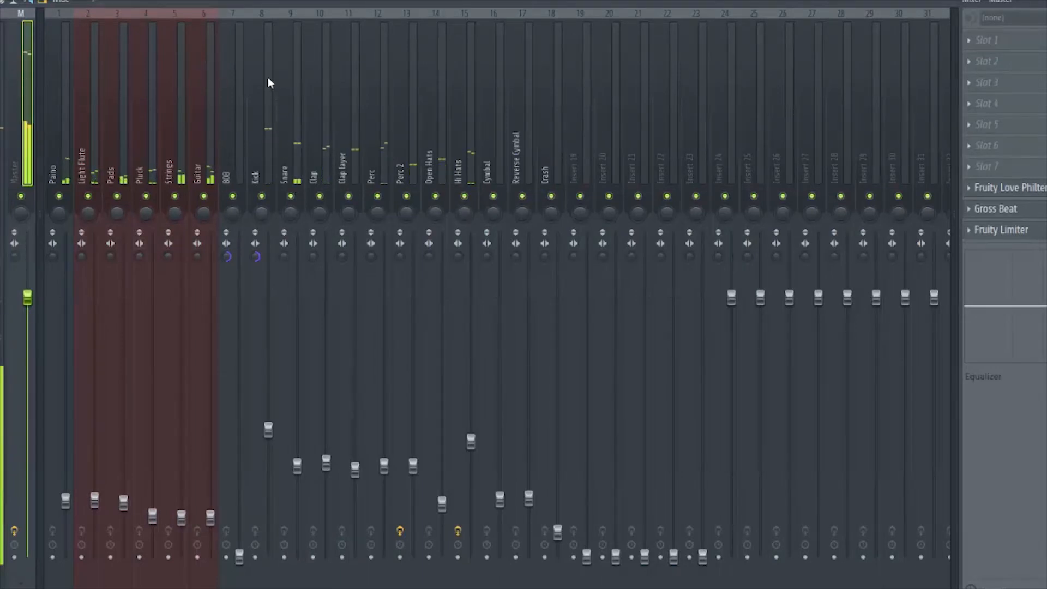
Step: Load Fruity Fast Dist into an empty FX slot on the Kick track and dismiss its window
{"action": "left_click", "coordinate": [261, 167]}
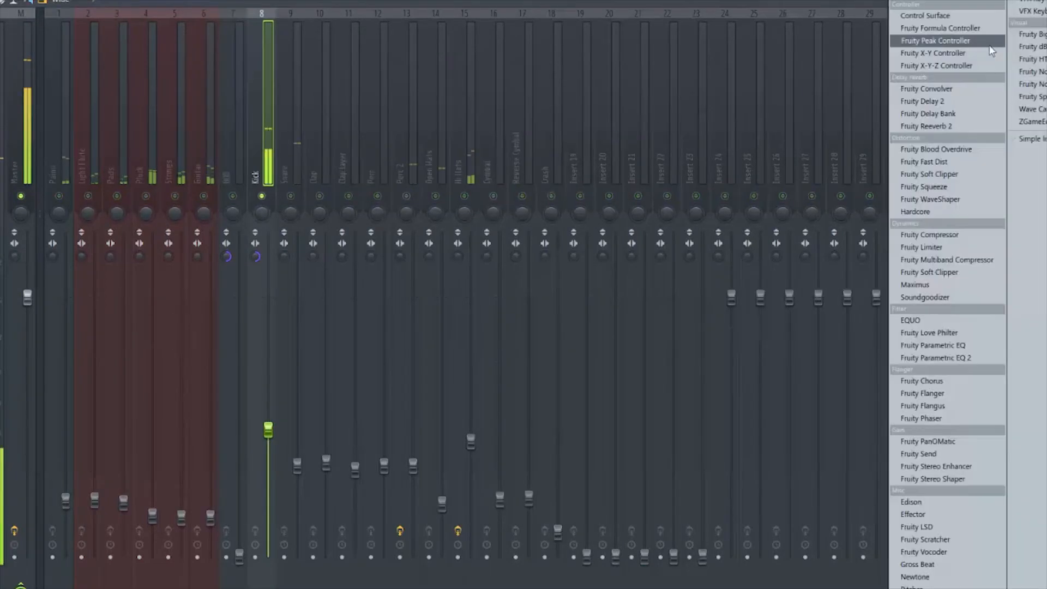
{"action": "mouse_move", "coordinate": [948, 52]}
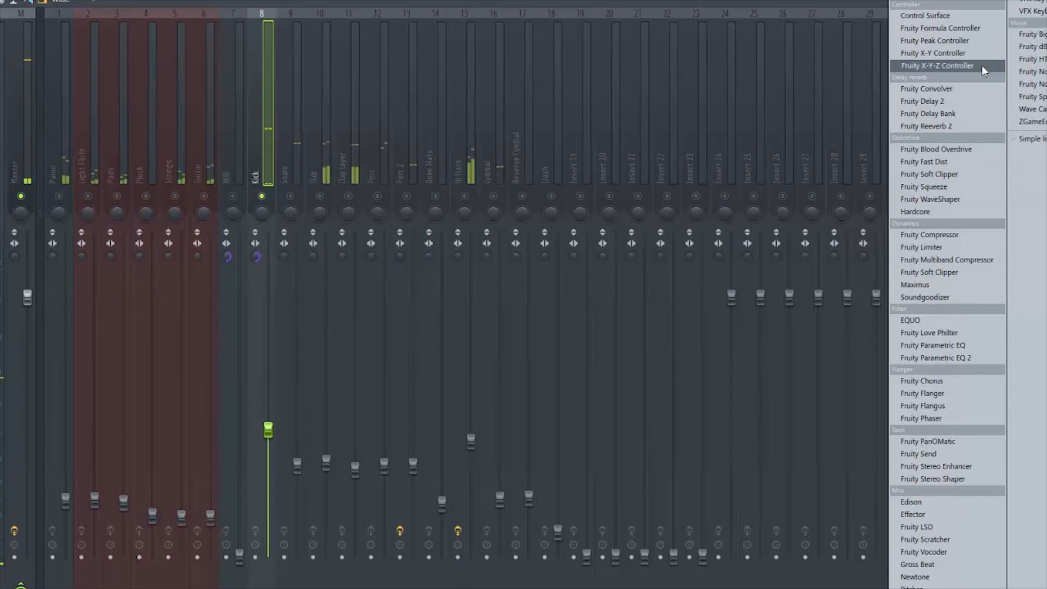
{"action": "mouse_move", "coordinate": [976, 77]}
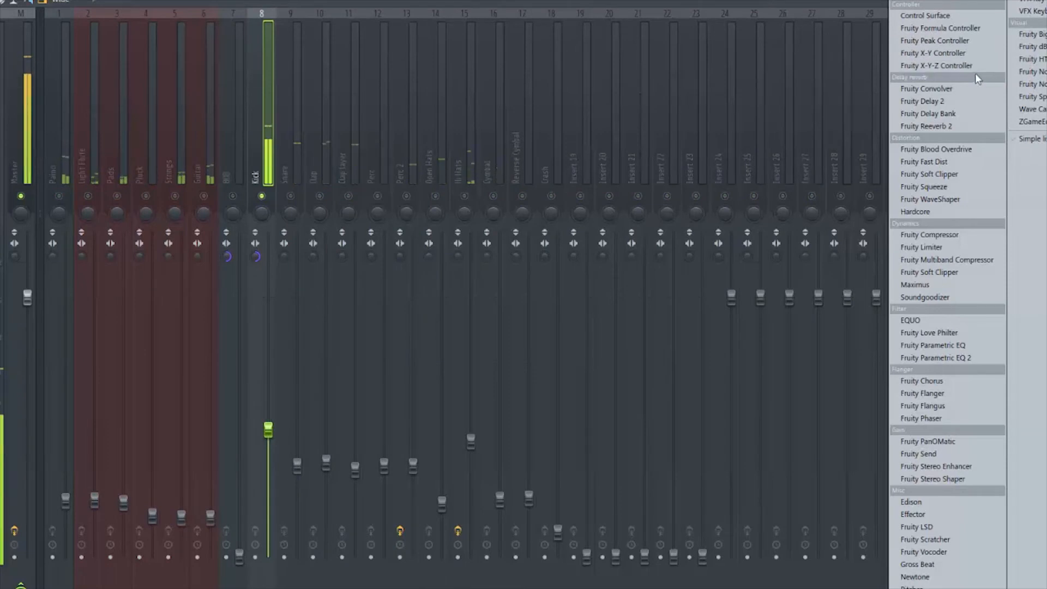
{"action": "left_click", "coordinate": [925, 161]}
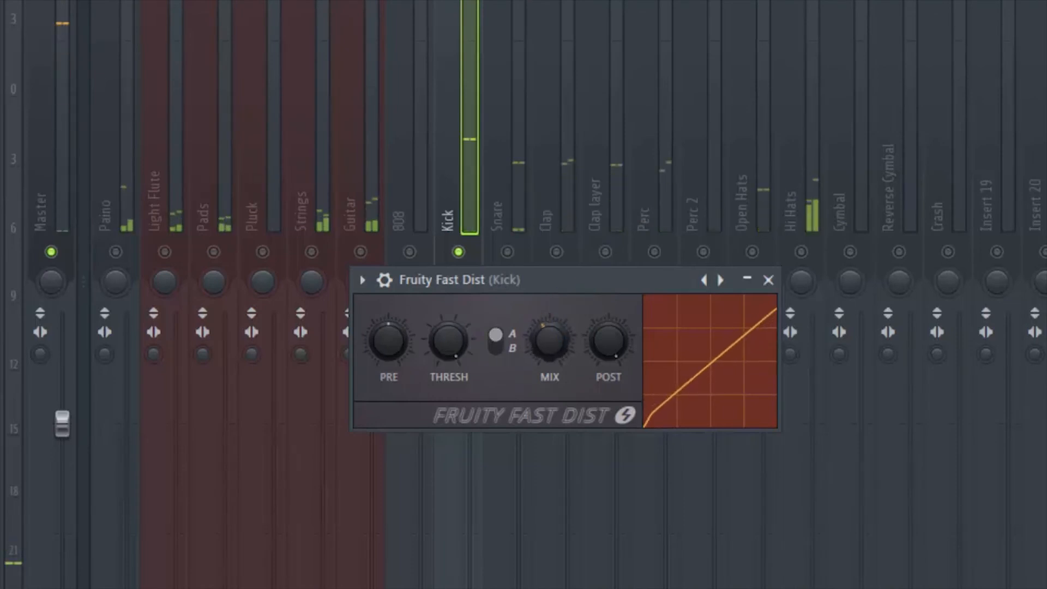
{"action": "left_click", "coordinate": [769, 279]}
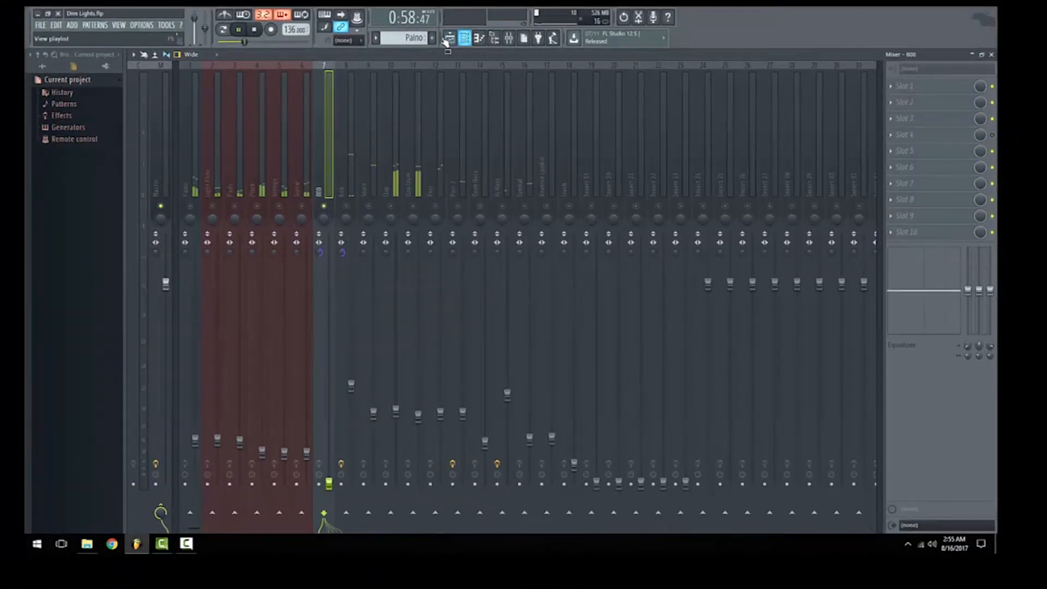
{"action": "left_click", "coordinate": [448, 37]}
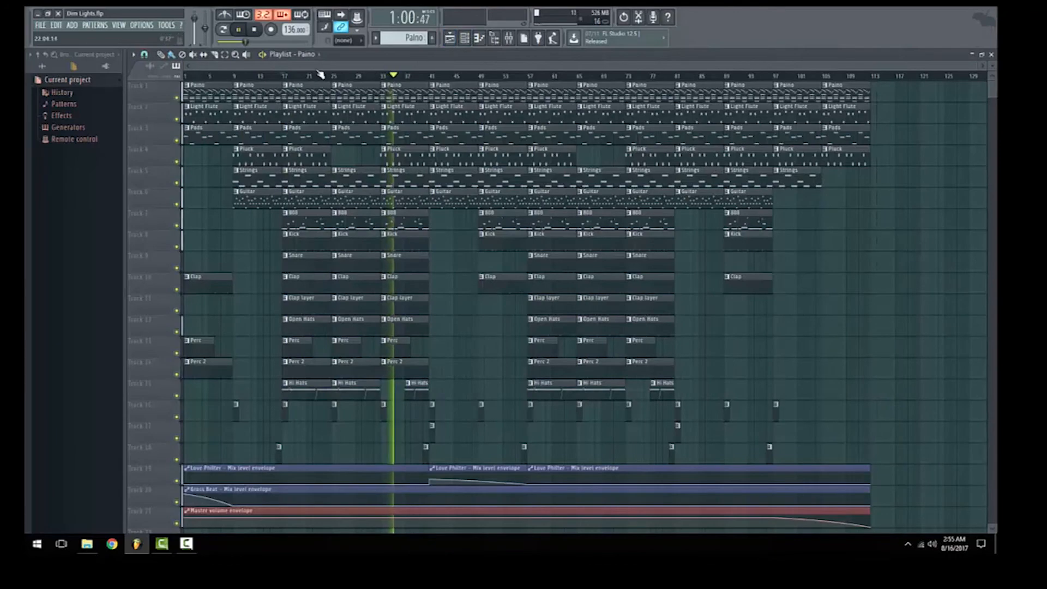
{"action": "left_click", "coordinate": [547, 40]}
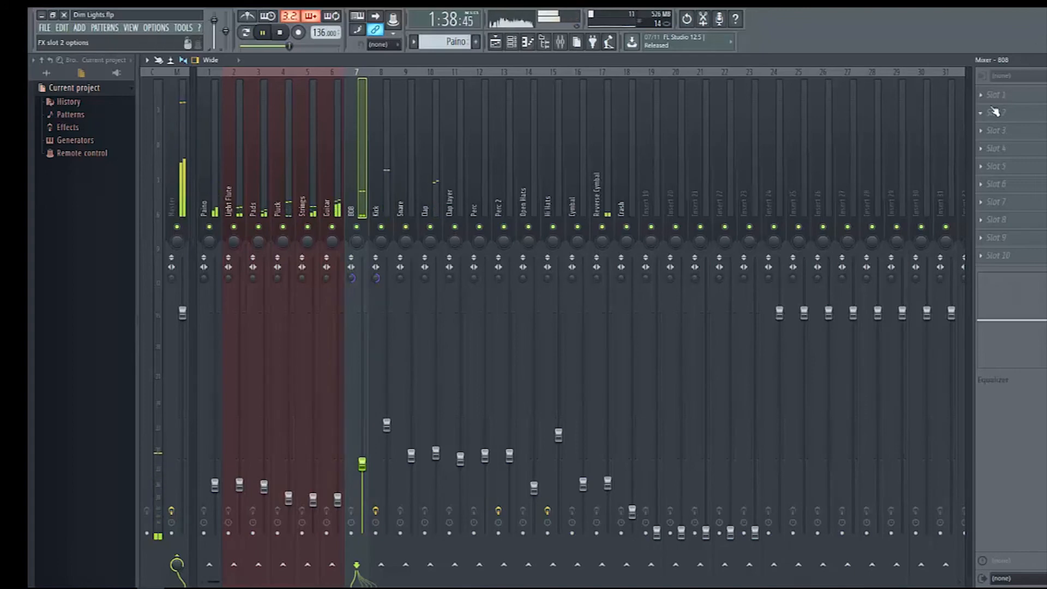
Step: Load Fruity Blood Overdrive into an empty FX slot on the 808 track and dismiss its window
{"action": "left_click", "coordinate": [995, 111]}
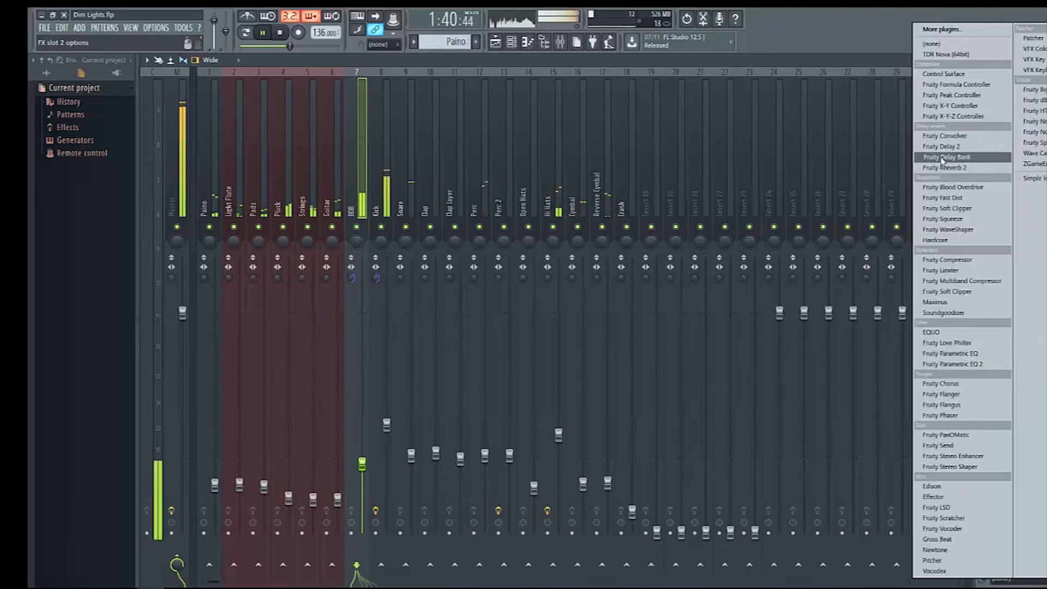
{"action": "left_click", "coordinate": [943, 197]}
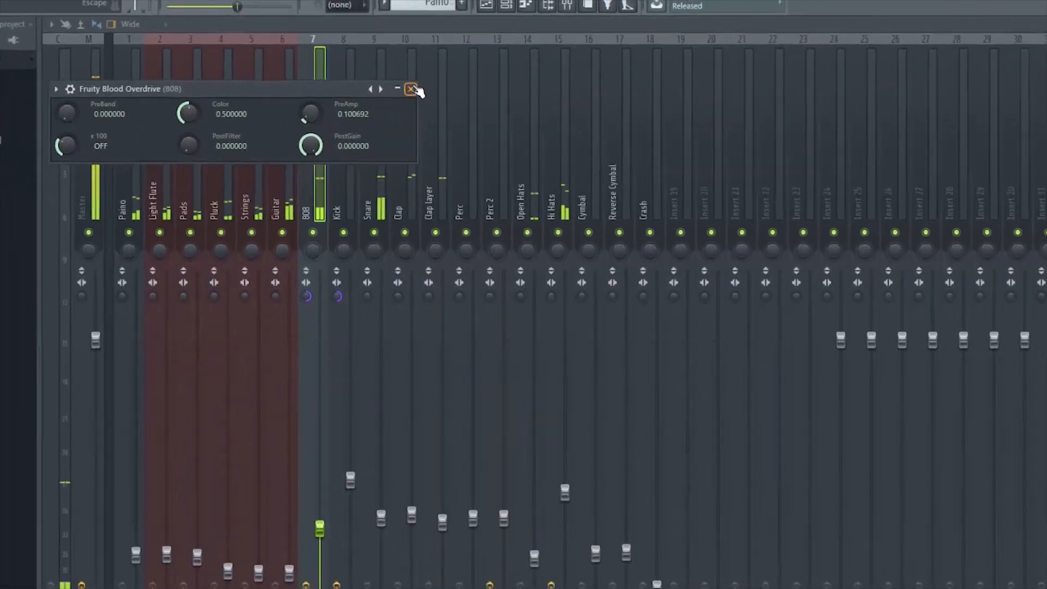
{"action": "left_click", "coordinate": [413, 89]}
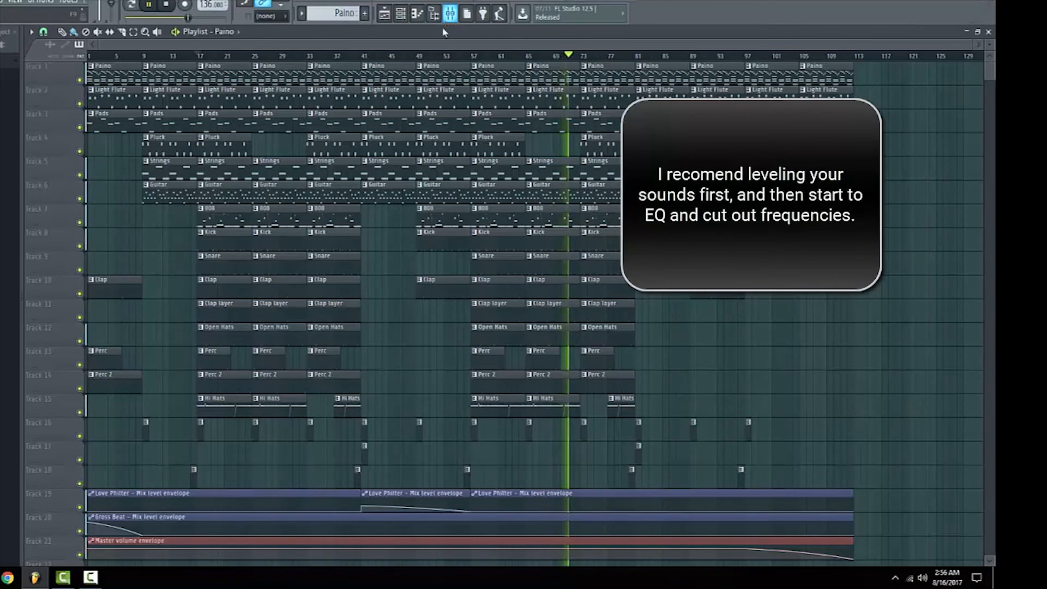
{"action": "left_click", "coordinate": [451, 13]}
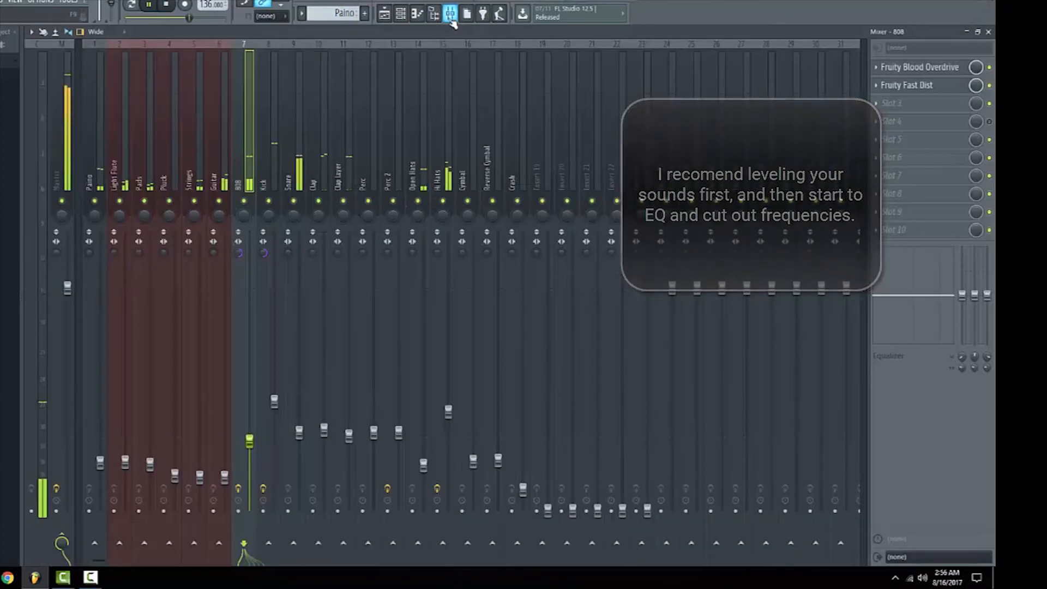
{"action": "left_click", "coordinate": [434, 13]}
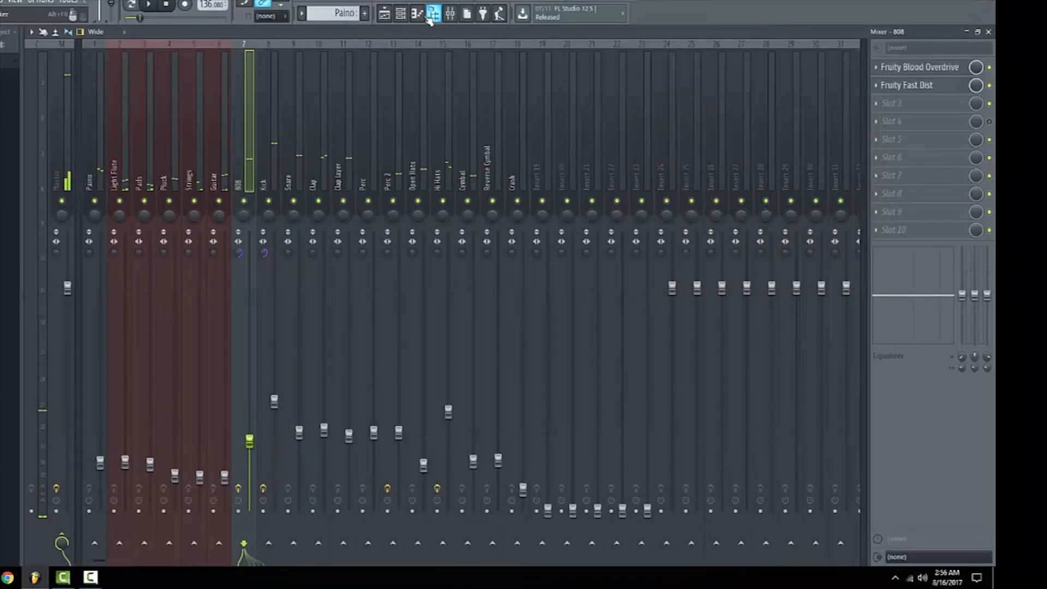
{"action": "left_click", "coordinate": [384, 13]}
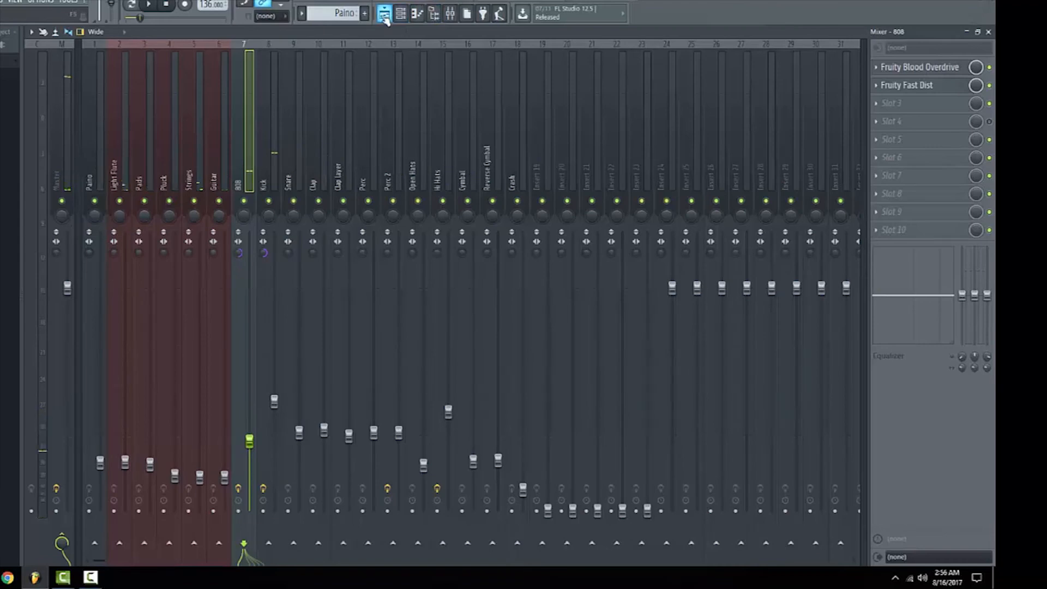
{"action": "left_click", "coordinate": [399, 14]}
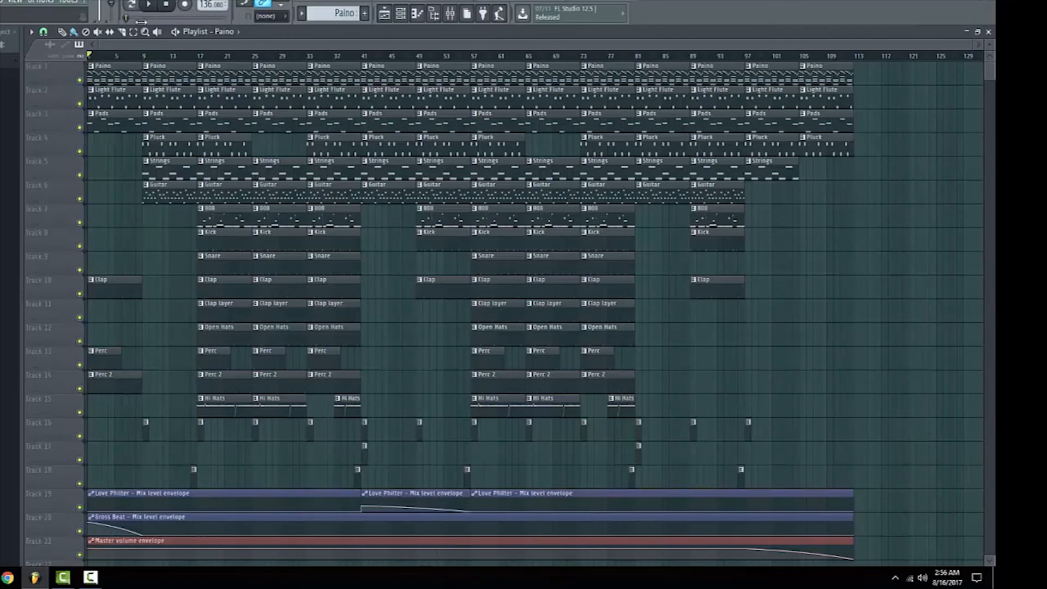
{"action": "left_click", "coordinate": [47, 1]}
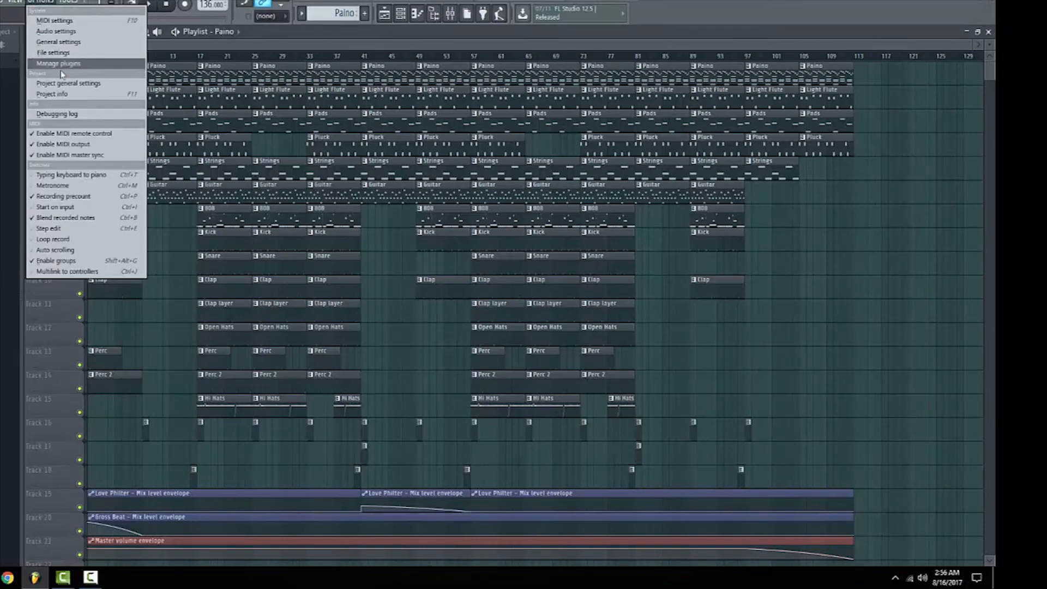
{"action": "left_click", "coordinate": [43, 94]}
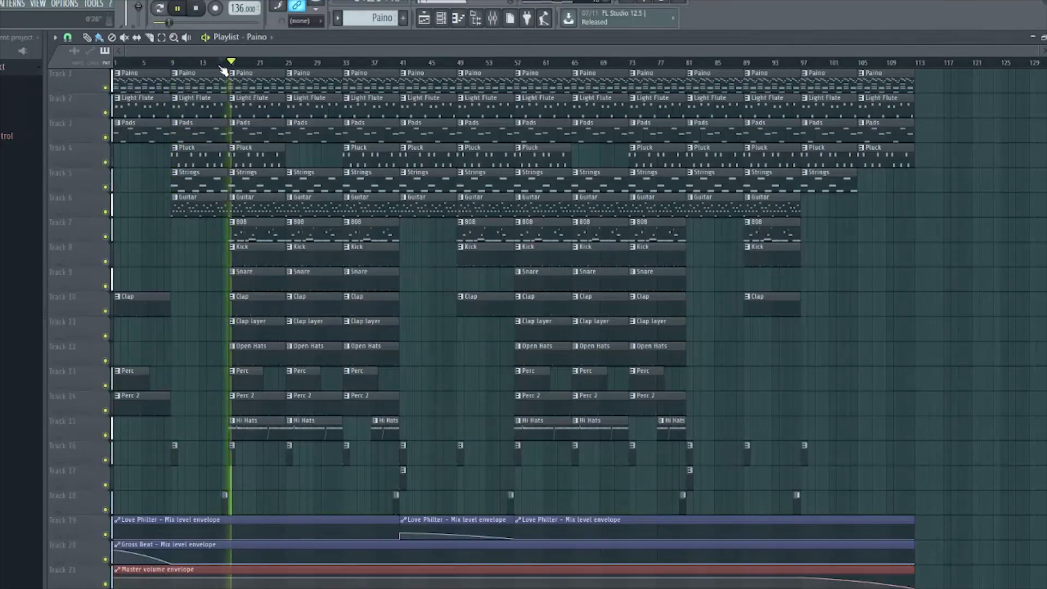
Step: Show the mixer with the Master chain of Fruity Love Philter, Gross Beat and Fruity Limiter
{"action": "left_click", "coordinate": [177, 8]}
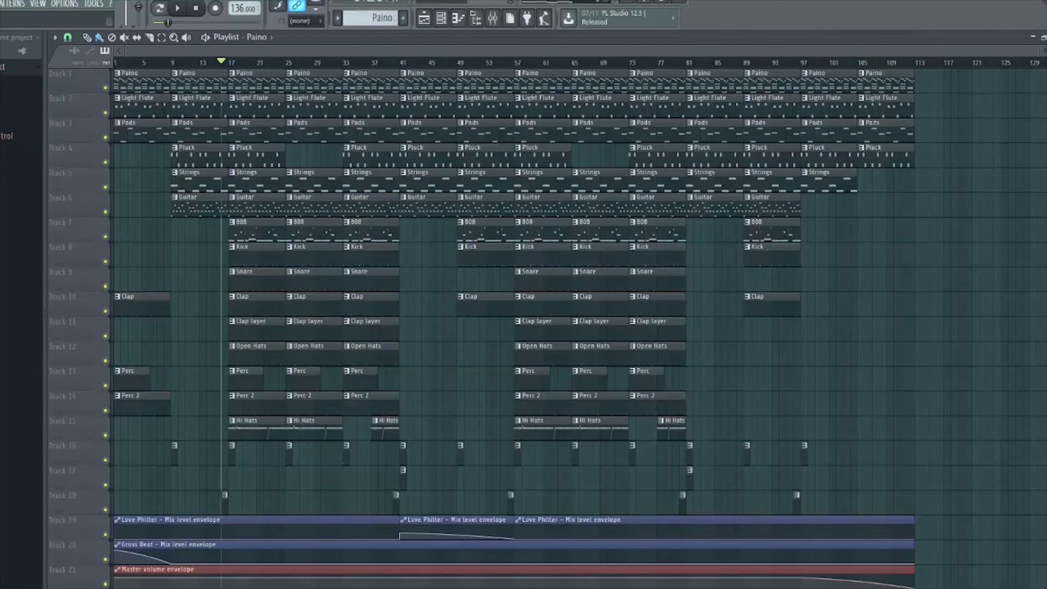
{"action": "left_click", "coordinate": [493, 18]}
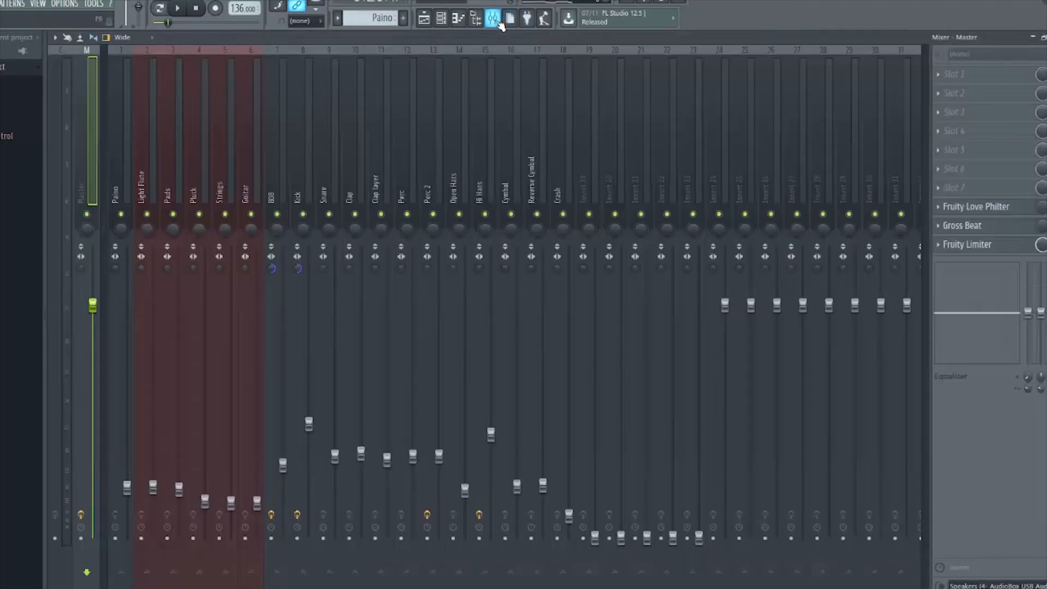